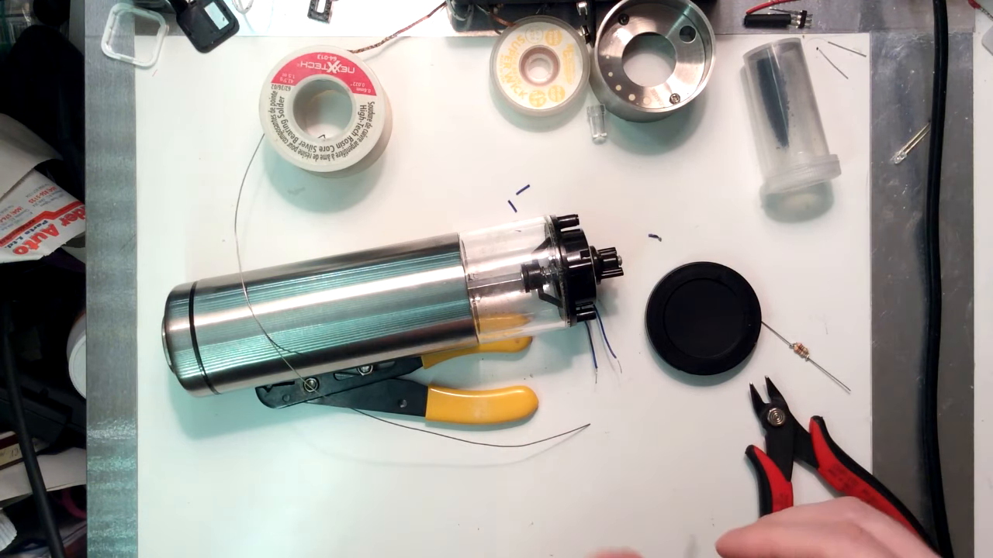
{"action": "mouse_move", "coordinate": [814, 505]}
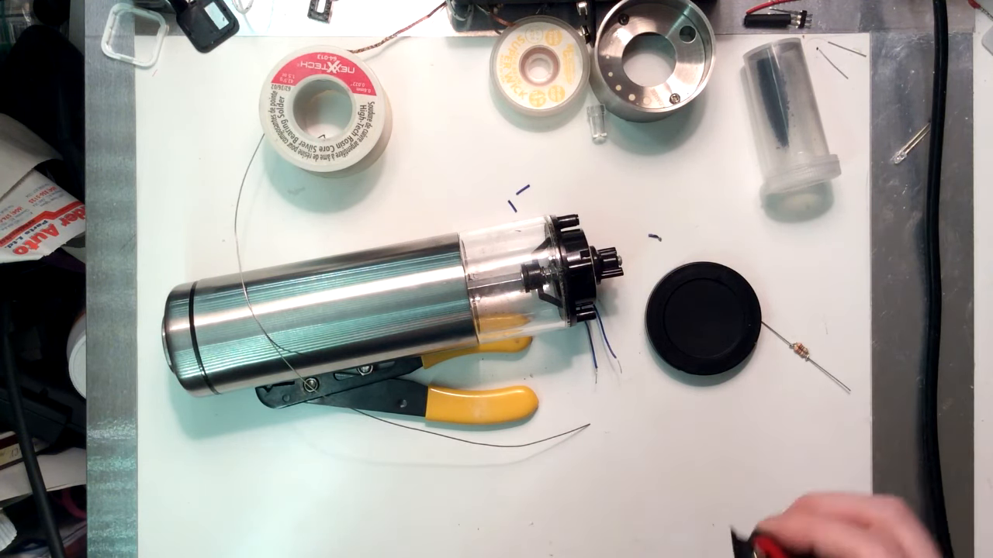